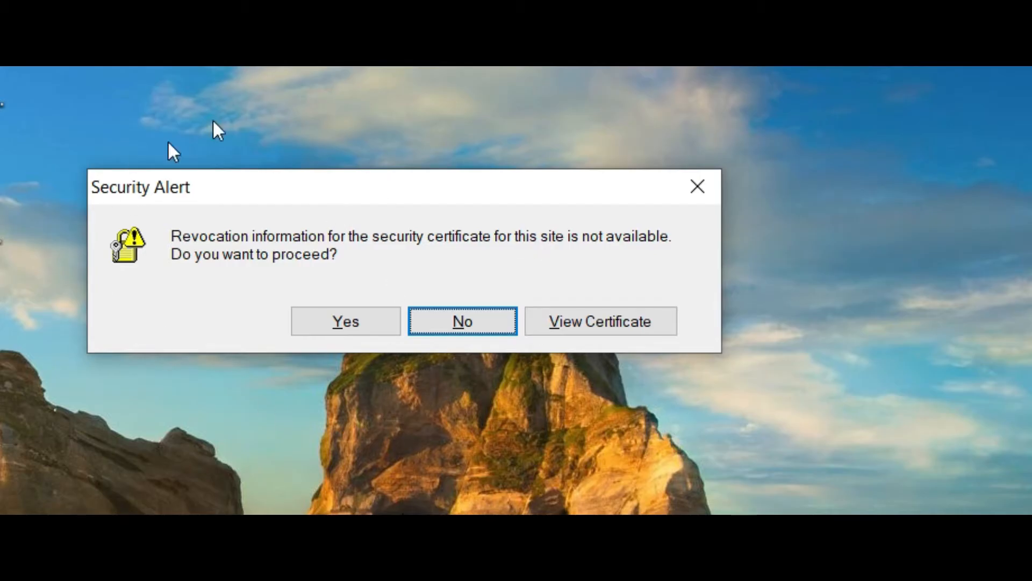
{"action": "mouse_move", "coordinate": [164, 168]}
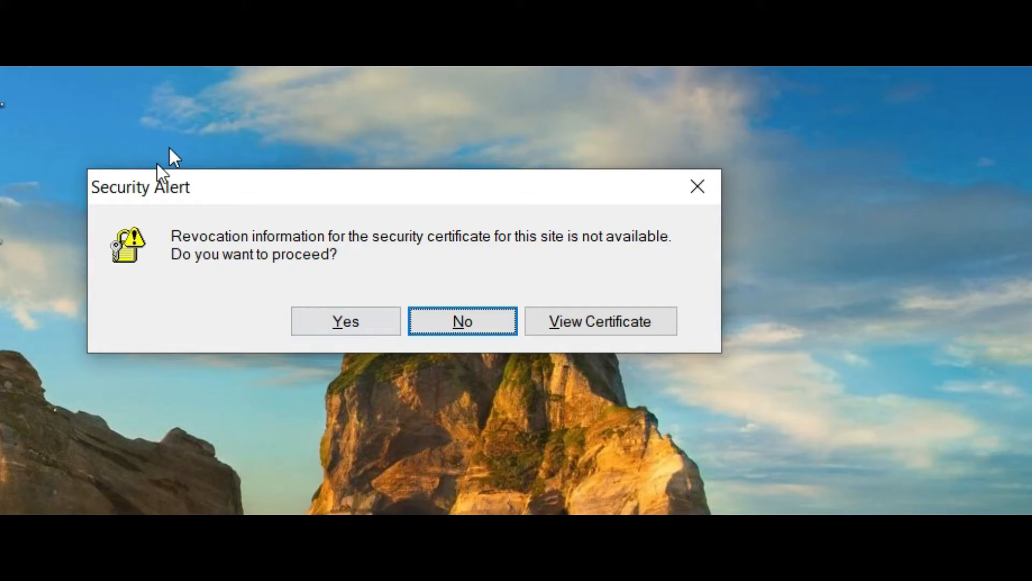
{"action": "mouse_move", "coordinate": [176, 273]}
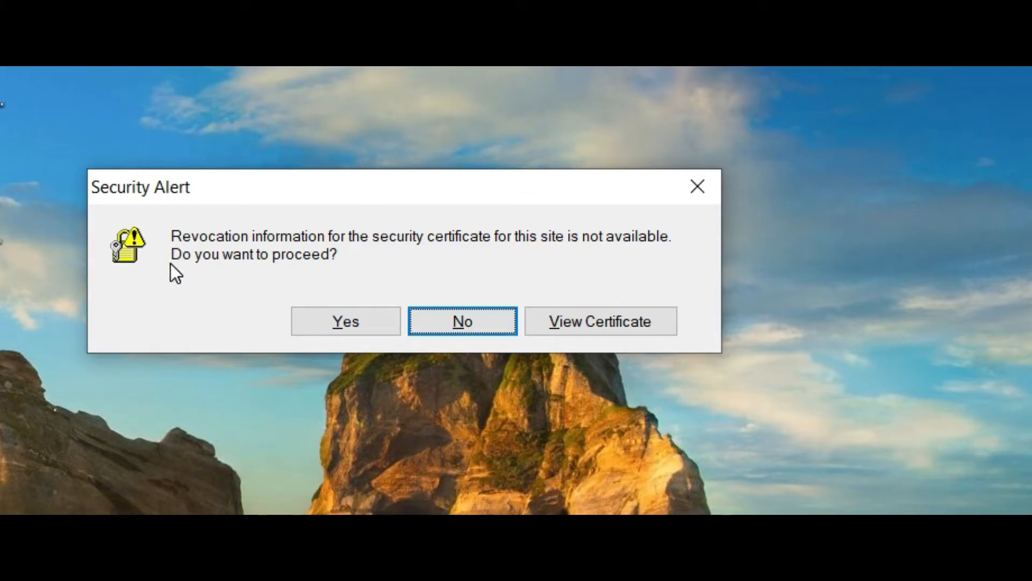
{"action": "mouse_move", "coordinate": [340, 259]}
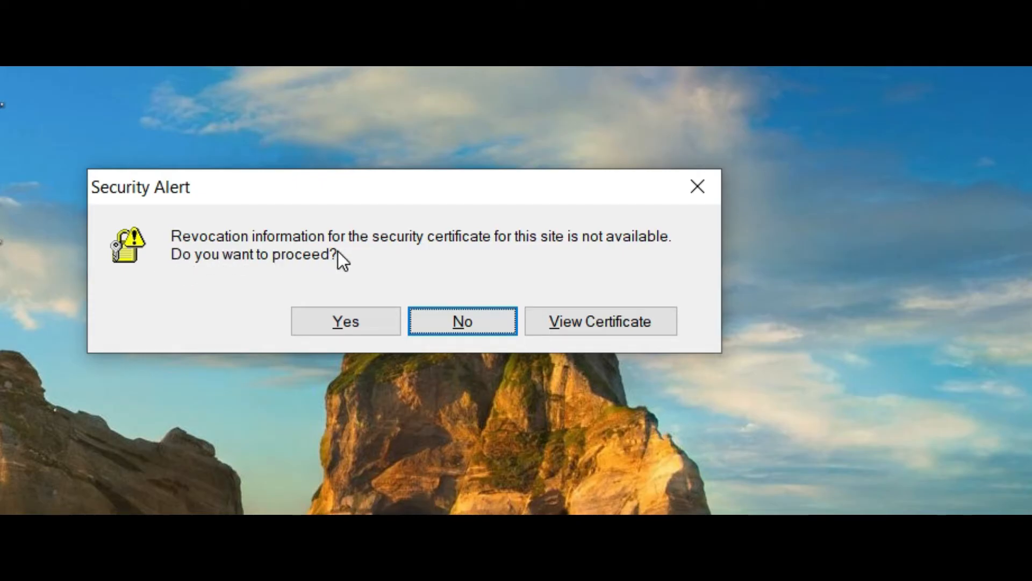
{"action": "mouse_move", "coordinate": [565, 259]}
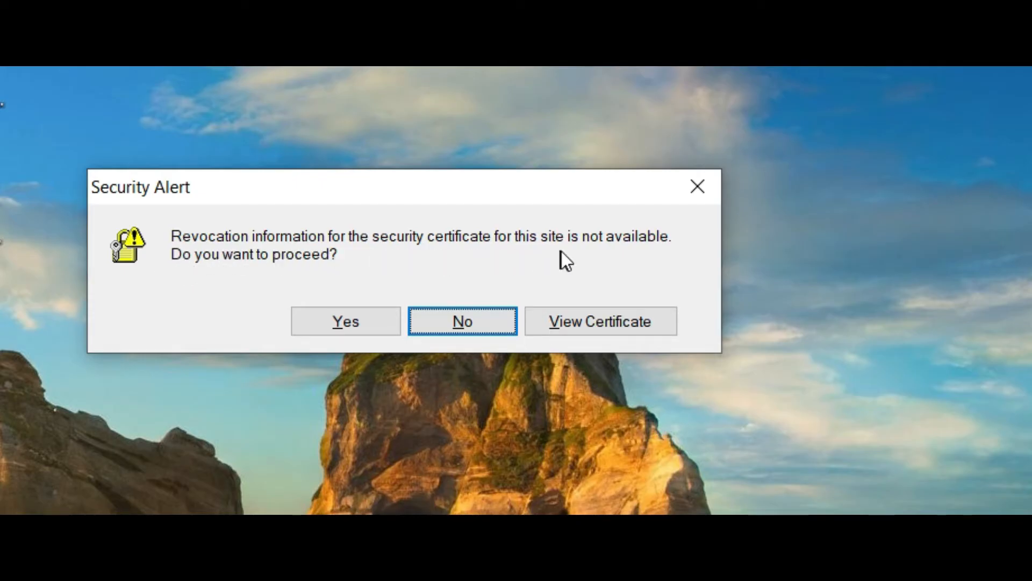
{"action": "mouse_move", "coordinate": [193, 284]}
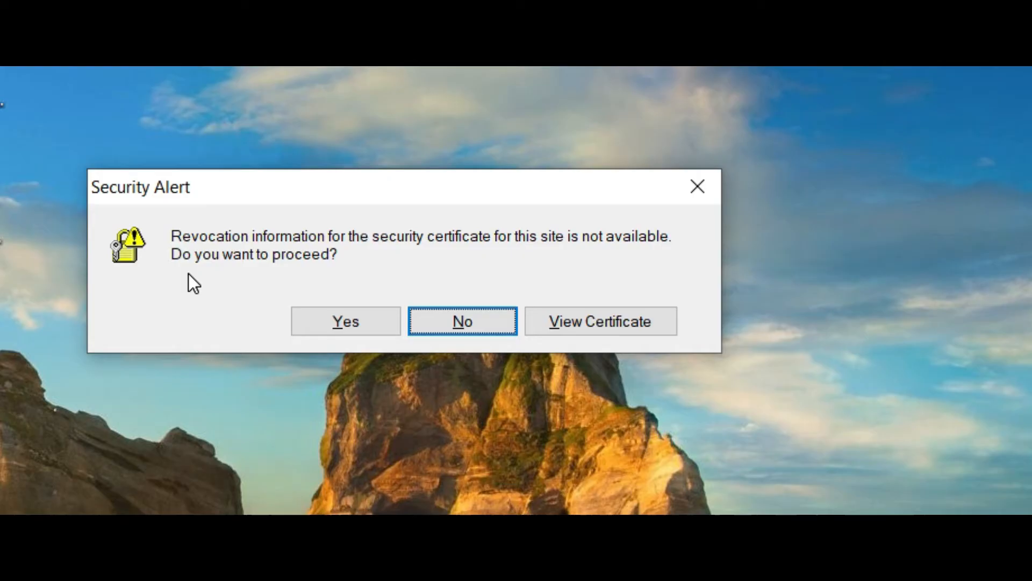
{"action": "mouse_move", "coordinate": [279, 249]}
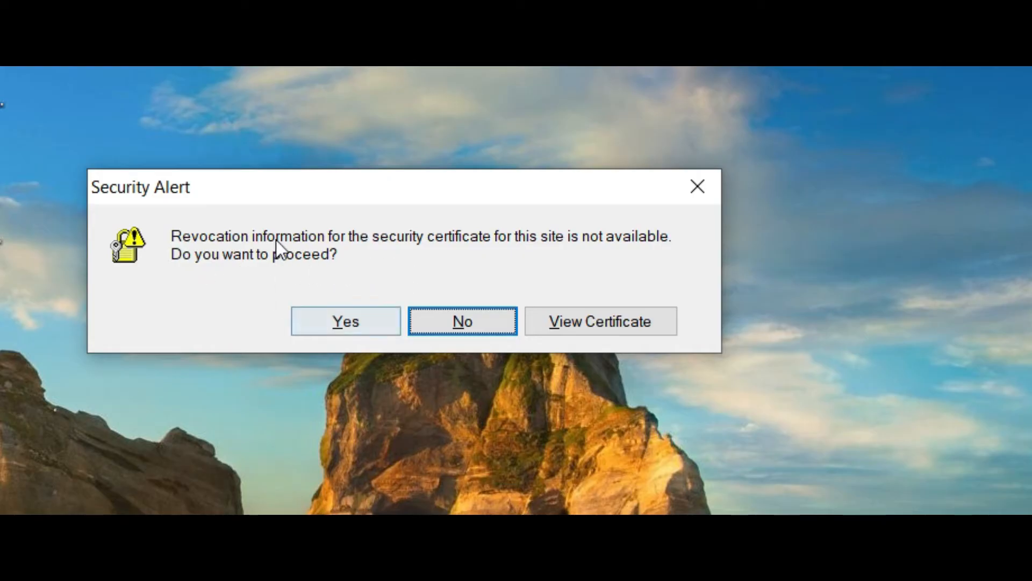
{"action": "mouse_move", "coordinate": [212, 219]}
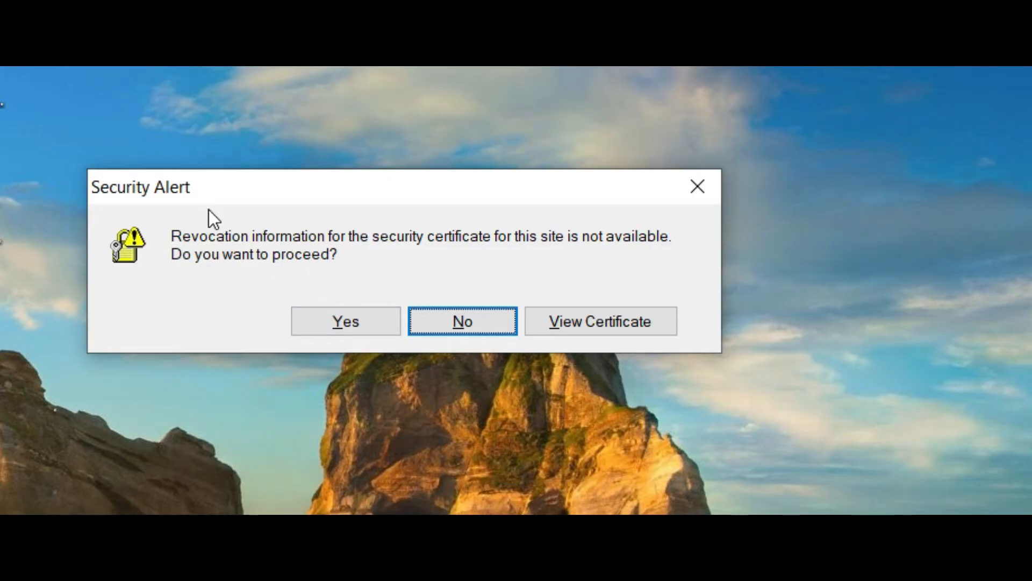
{"action": "mouse_move", "coordinate": [415, 314]}
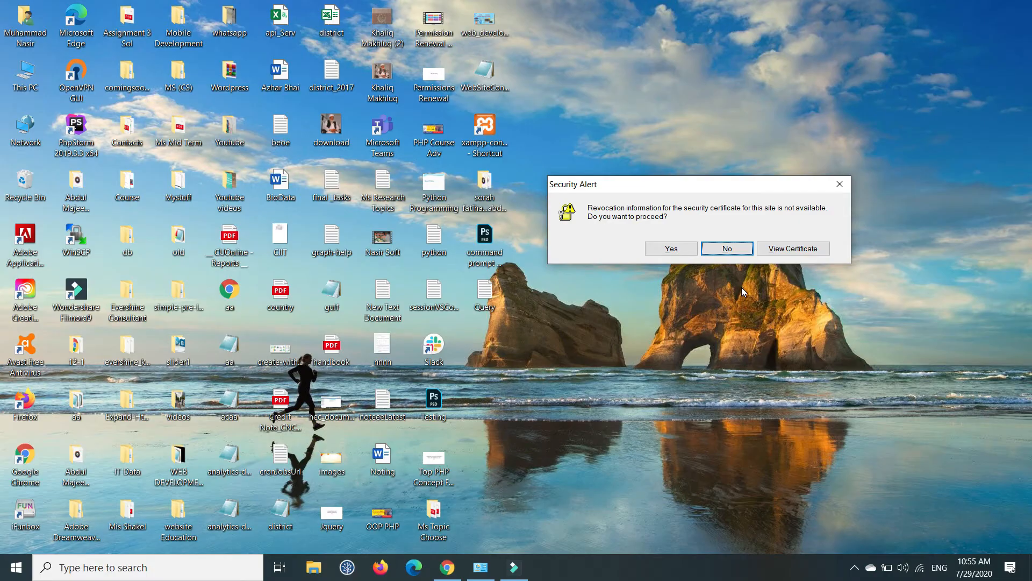
{"action": "mouse_move", "coordinate": [722, 306]}
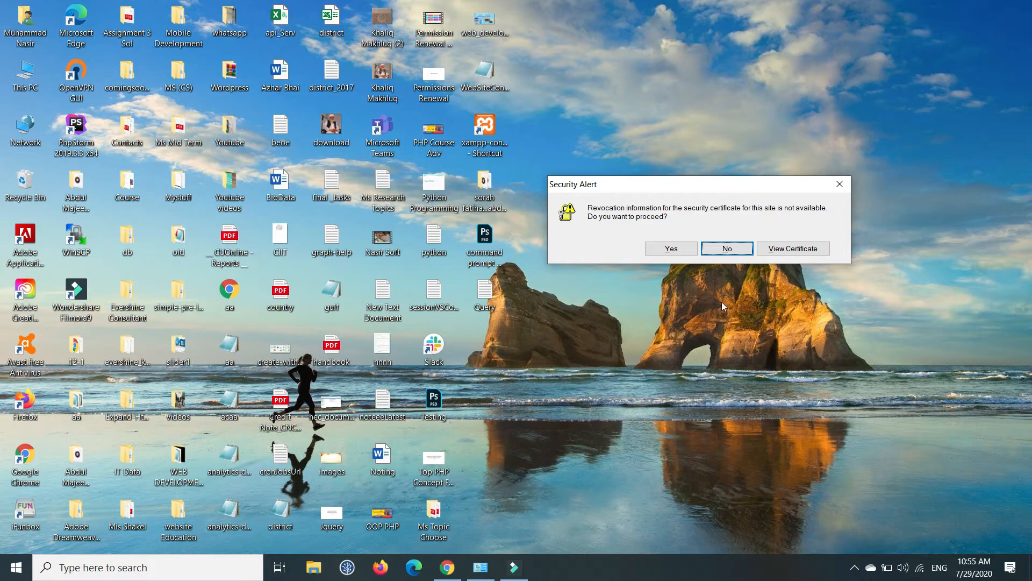
{"action": "mouse_move", "coordinate": [29, 542]}
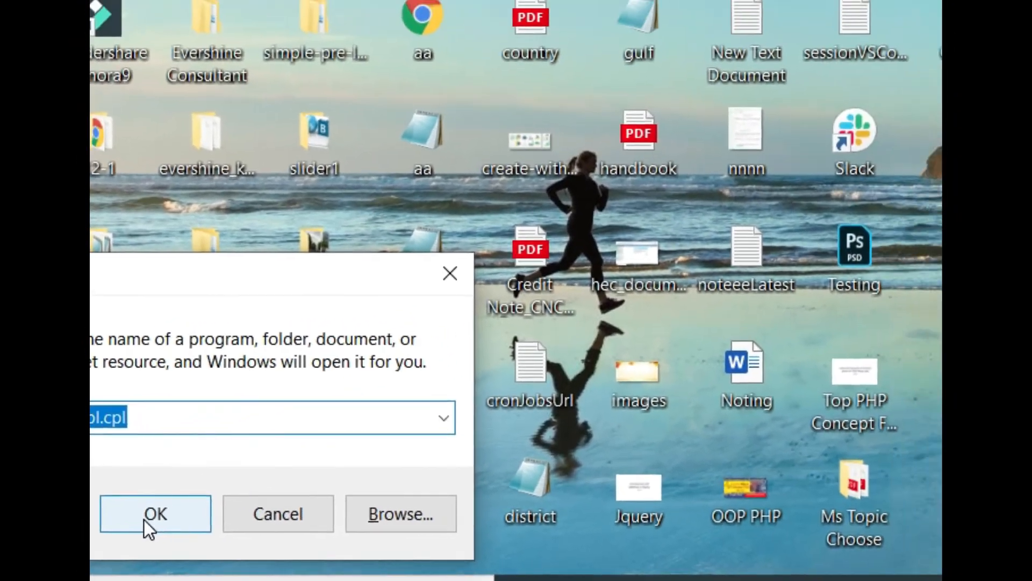
Launch Internet Properties from the Run dialog and show its Advanced settings.
{"action": "left_click", "coordinate": [155, 513]}
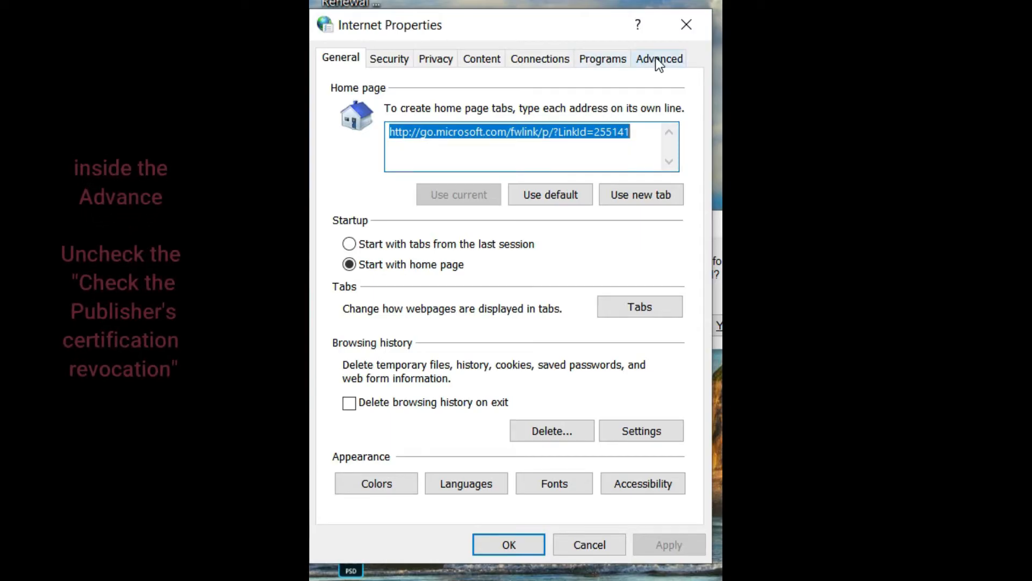
{"action": "left_click", "coordinate": [659, 58]}
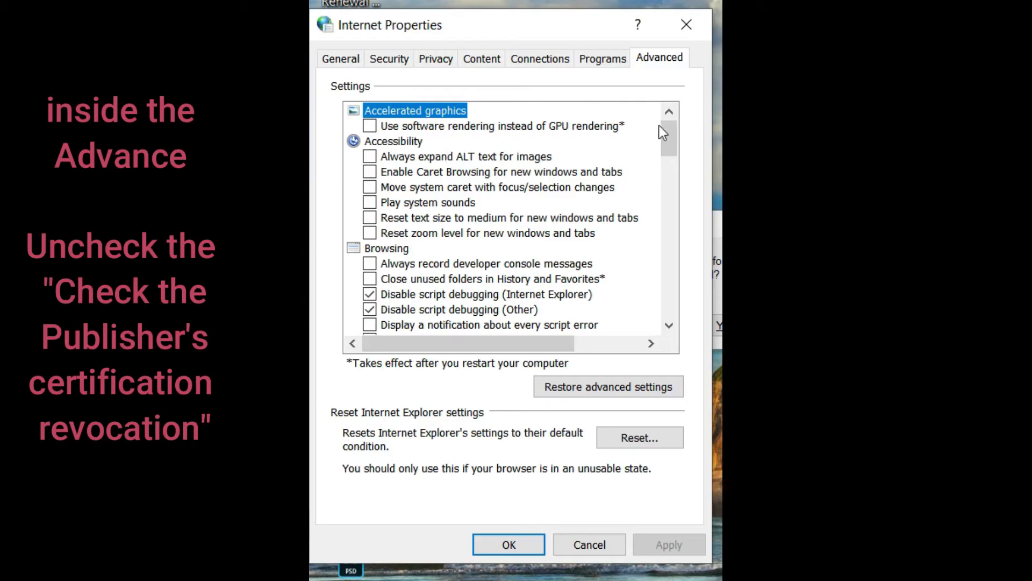
Uncheck 'Check for publisher's certificate revocation' under Security, apply it and close with OK.
{"action": "scroll", "scroll_direction": "down", "scroll_amount": 3}
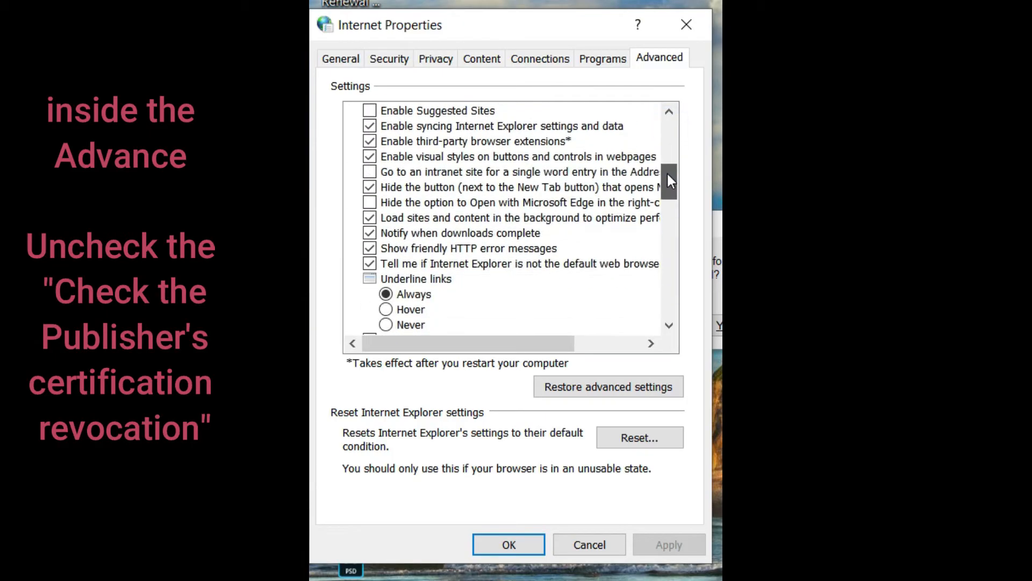
{"action": "scroll", "scroll_direction": "down", "scroll_amount": 3}
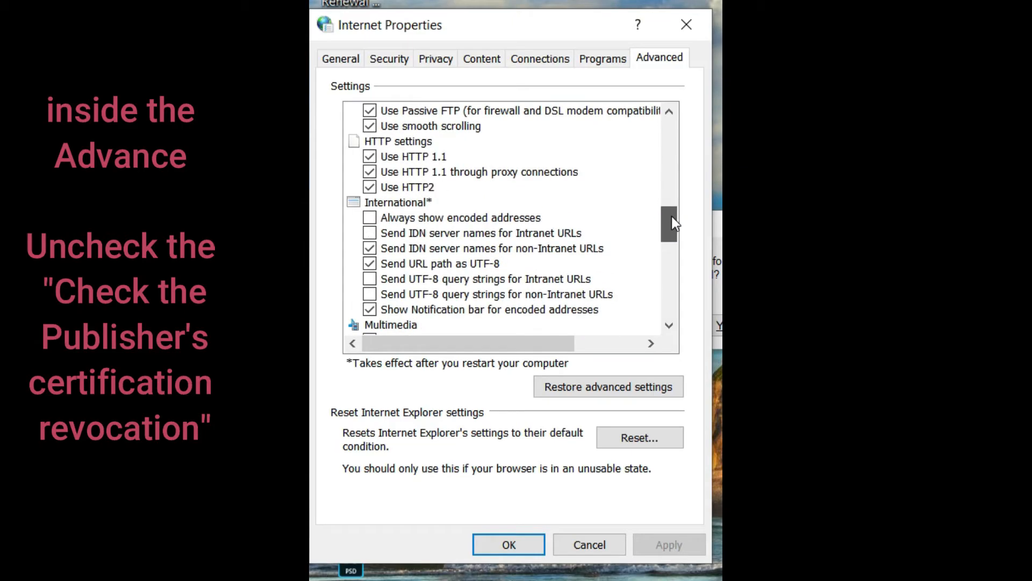
{"action": "scroll", "scroll_direction": "down", "scroll_amount": 3}
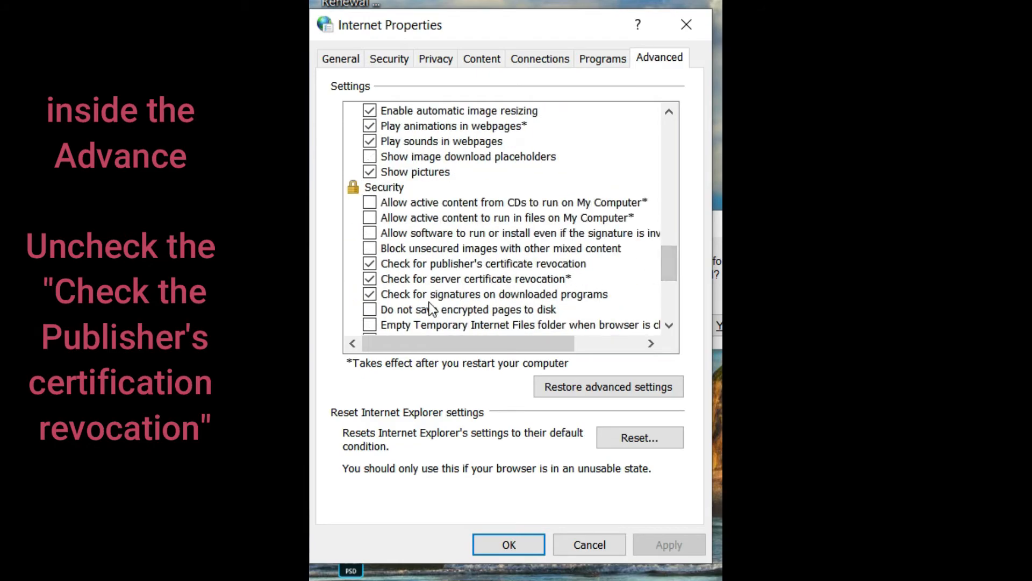
{"action": "mouse_move", "coordinate": [414, 273]}
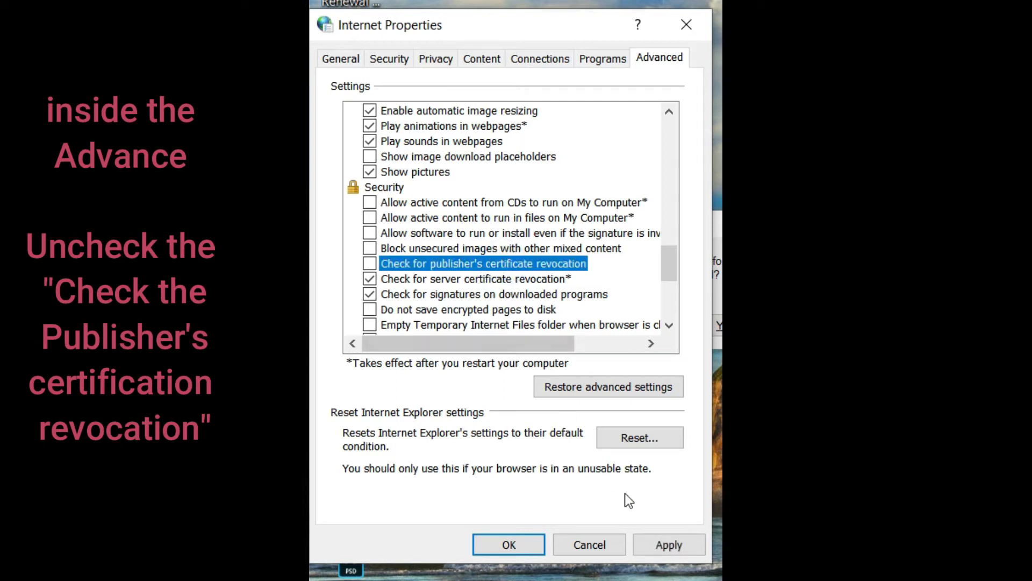
{"action": "left_click", "coordinate": [669, 544]}
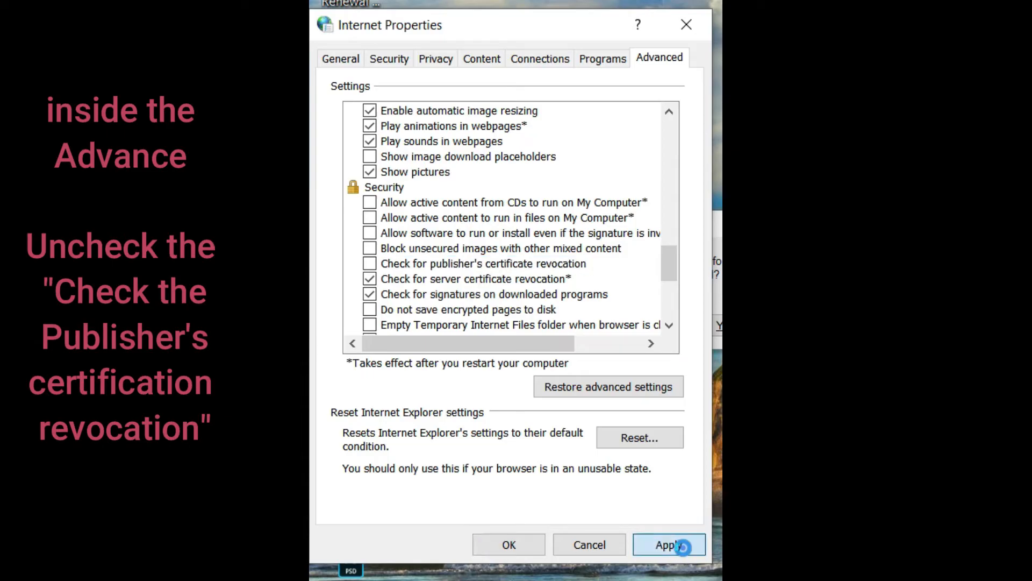
{"action": "left_click", "coordinate": [668, 545]}
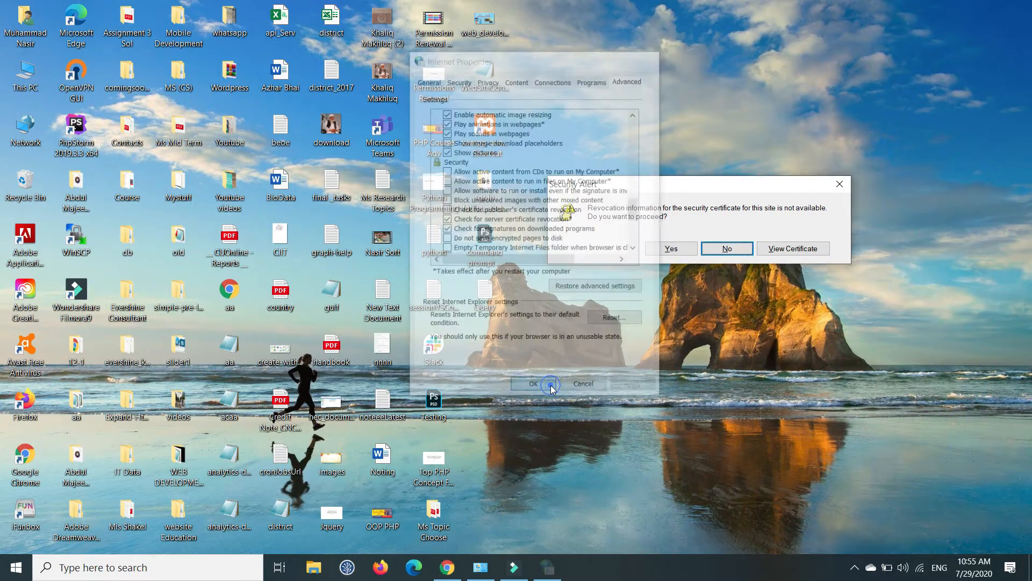
{"action": "left_click", "coordinate": [533, 384]}
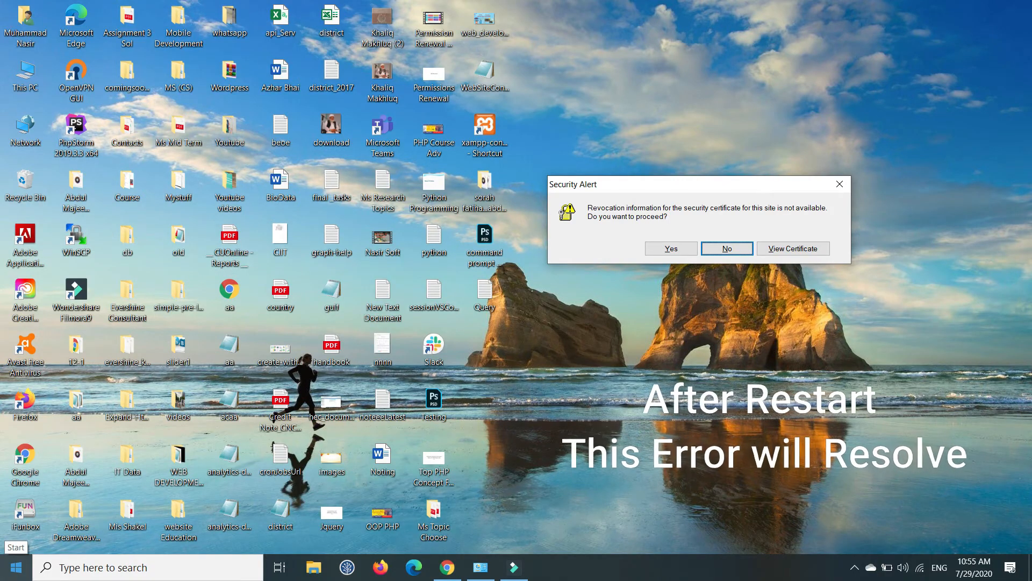